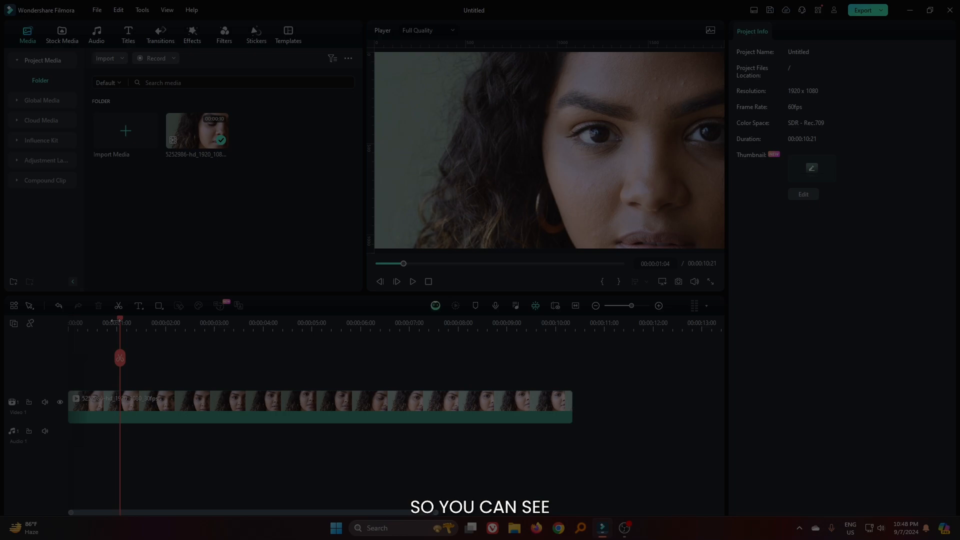
# Step: Search the effects library for "beauty" and add Beauty Skin to the portrait clip
pyautogui.moveTo(120, 319); pyautogui.dragTo(129, 319)
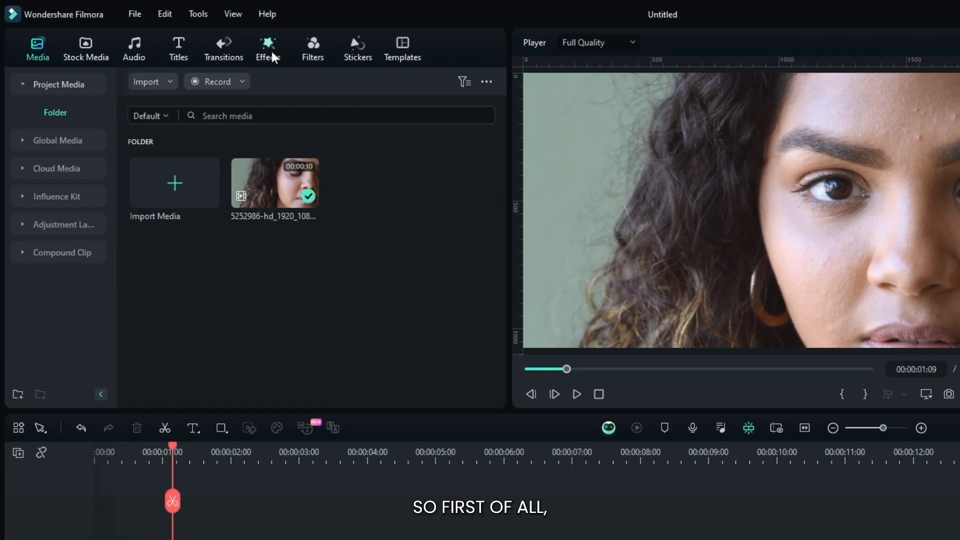
pyautogui.click(267, 48)
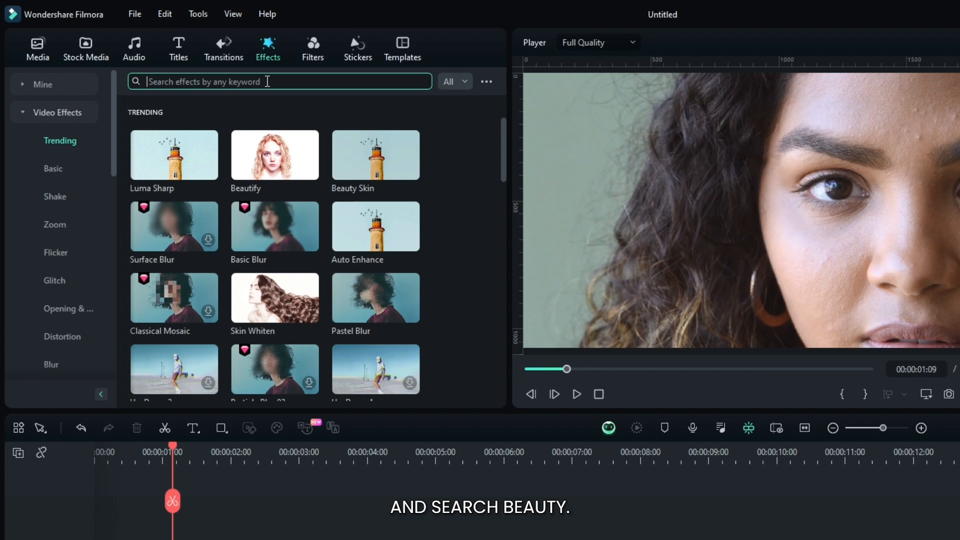
pyautogui.write('bea')
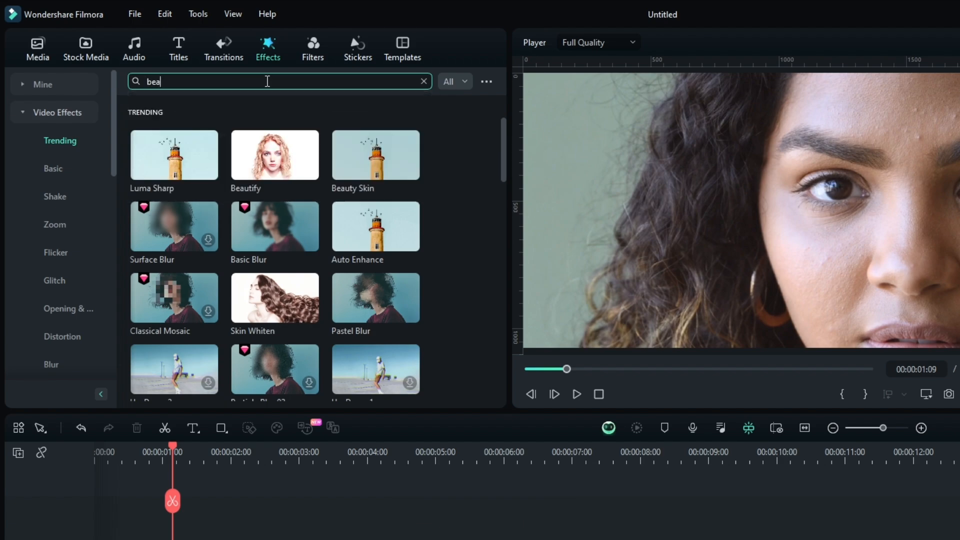
pyautogui.write('uty')
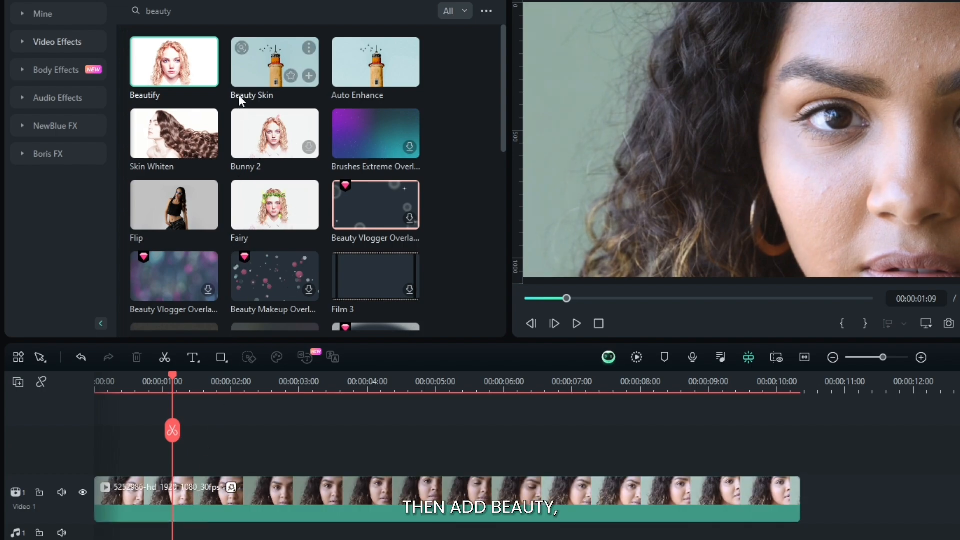
pyautogui.click(274, 62)
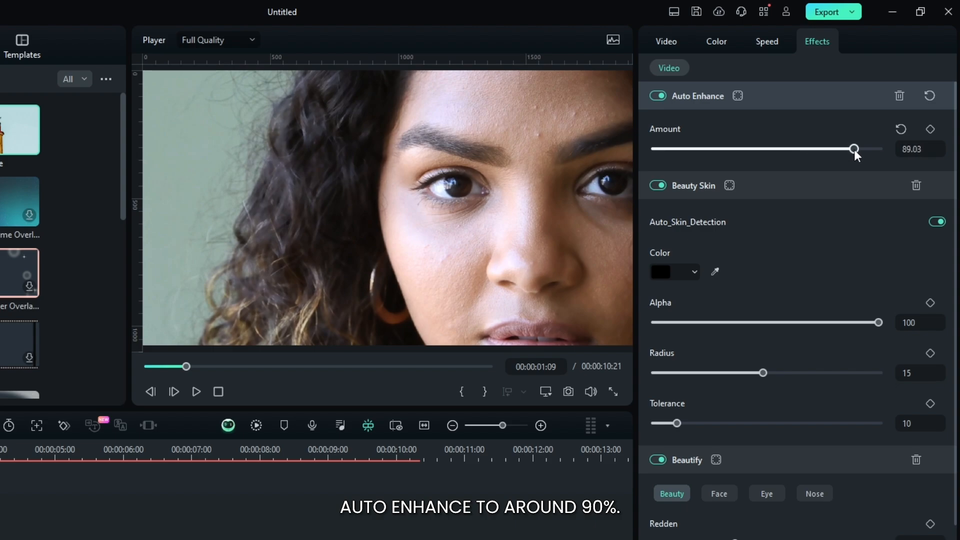
pyautogui.moveTo(827, 239)
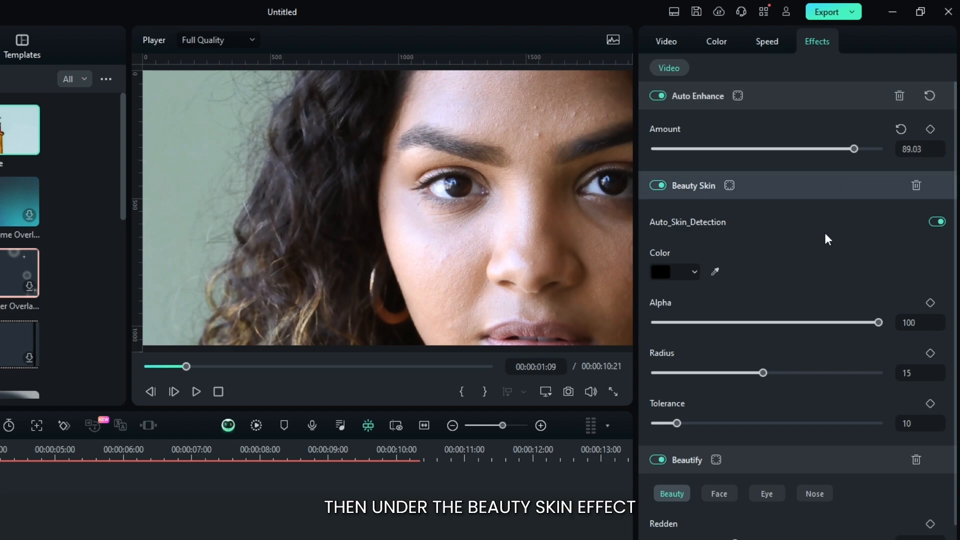
# Step: Sample the cheek's skin tone in the preview with the Beauty Skin eyedropper
pyautogui.click(714, 272)
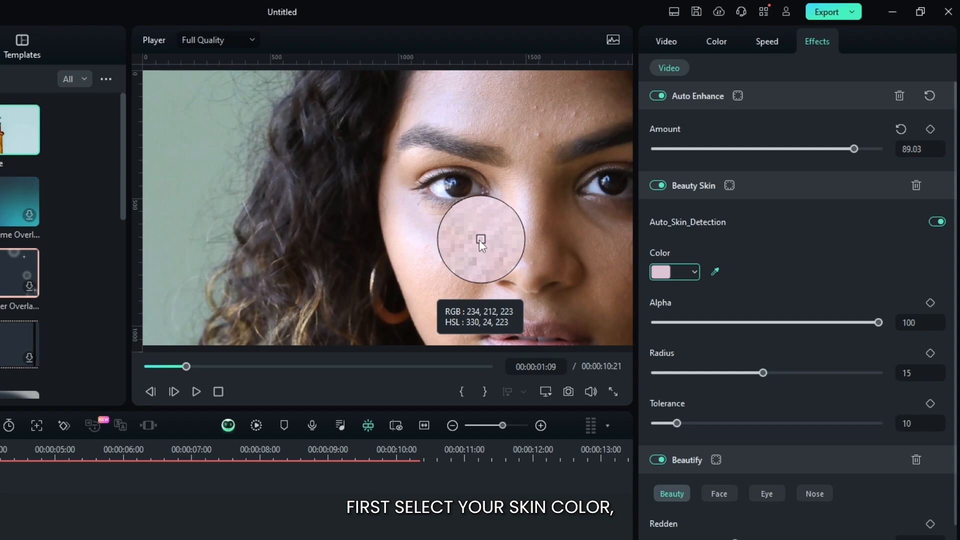
pyautogui.click(481, 239)
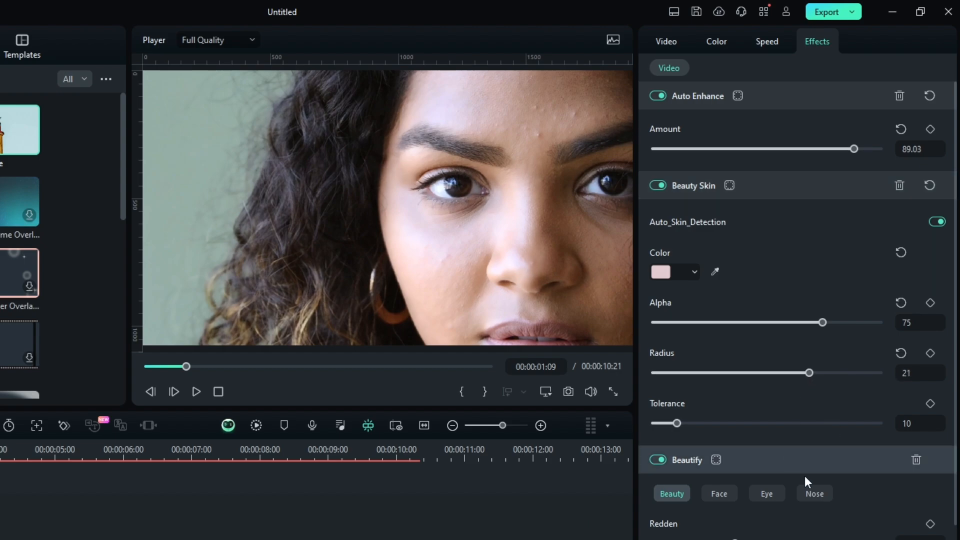
pyautogui.scroll(-3)
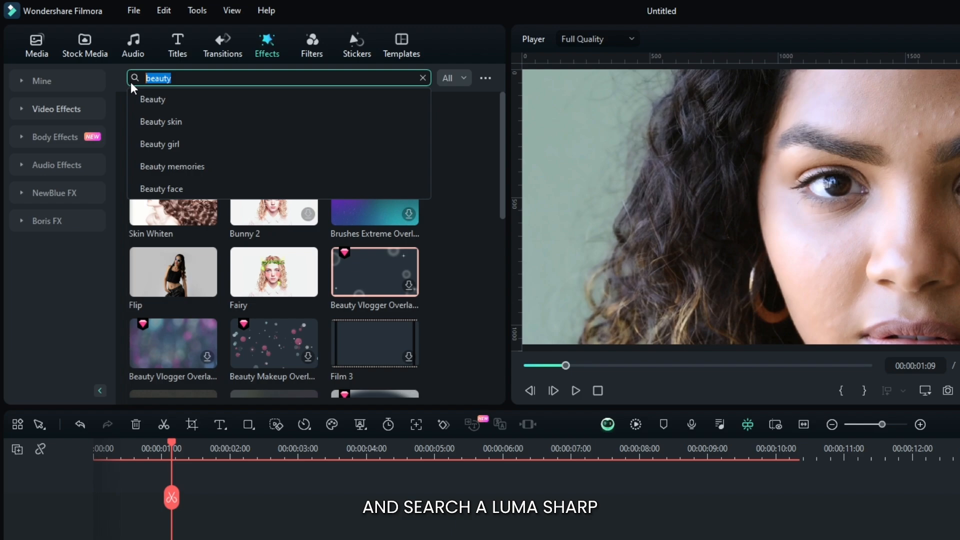
# Step: Search the effects library for "luma" to find Luma Sharp
pyautogui.write('luma')
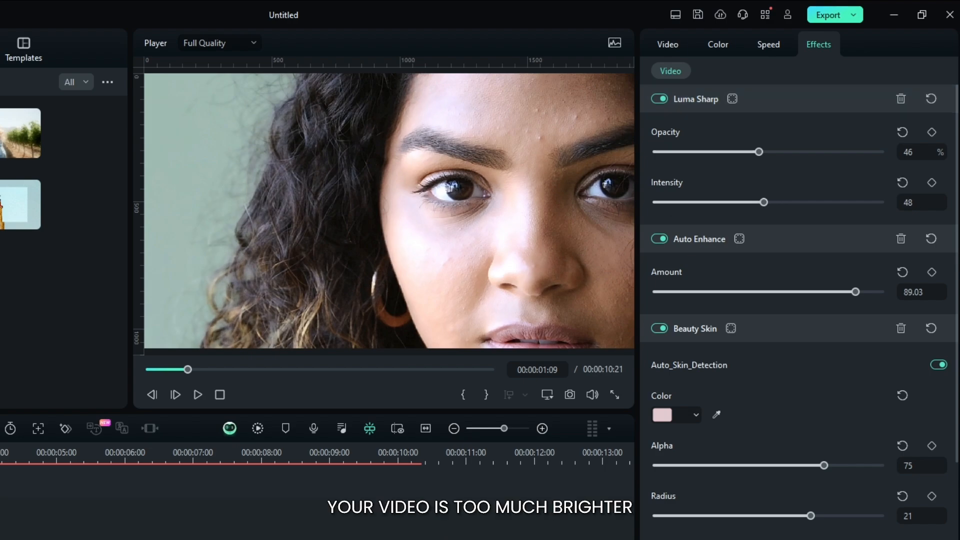
# Step: Show the clip's Video > Color properties, scrolled down toward the Light section
pyautogui.click(666, 44)
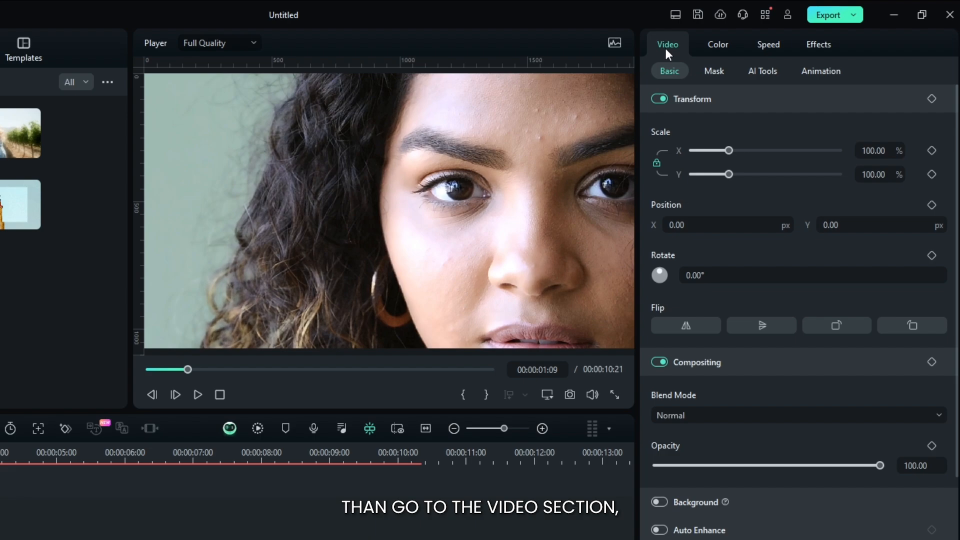
pyautogui.click(718, 44)
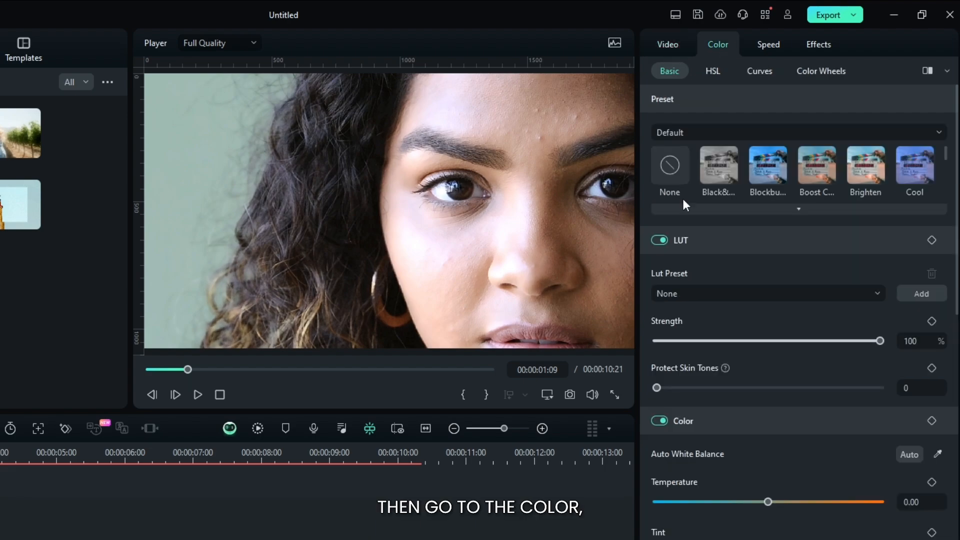
pyautogui.scroll(-3)
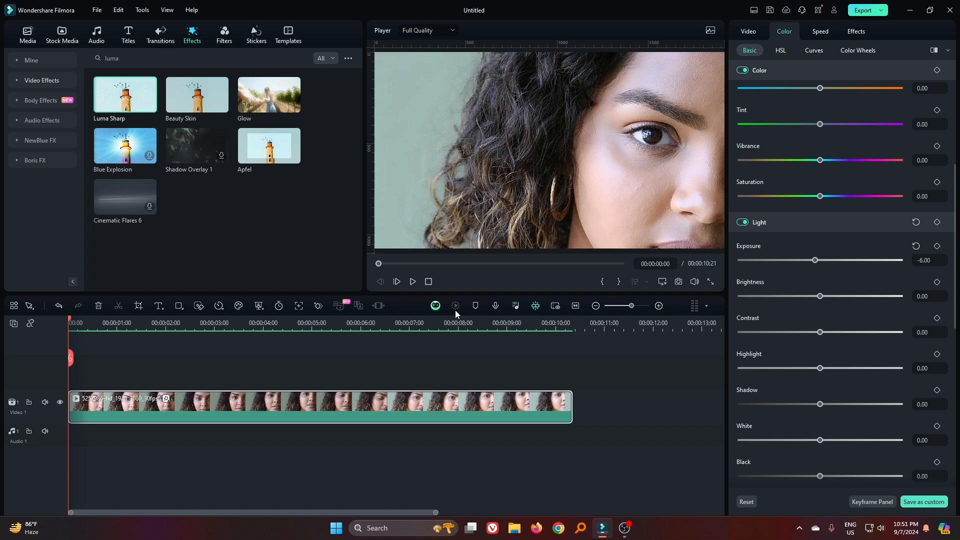
# Step: Play back the edited portrait clip in the player to review the result
pyautogui.click(412, 281)
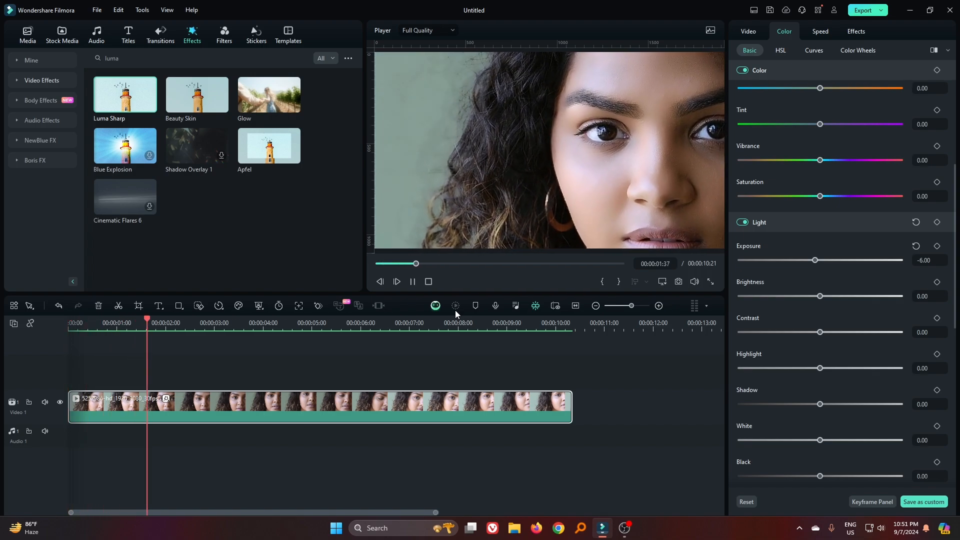